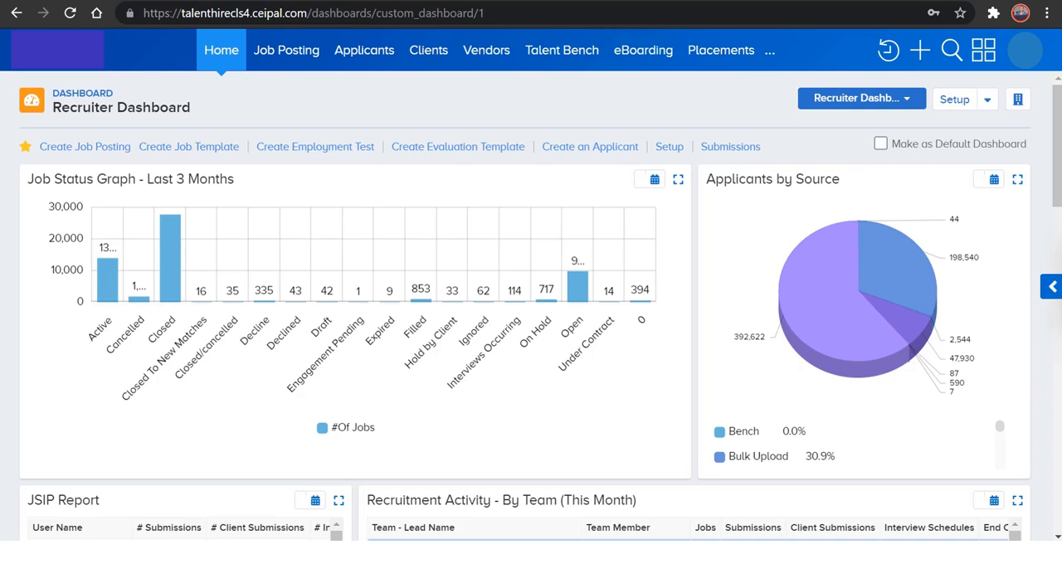
mouse_move(212, 76)
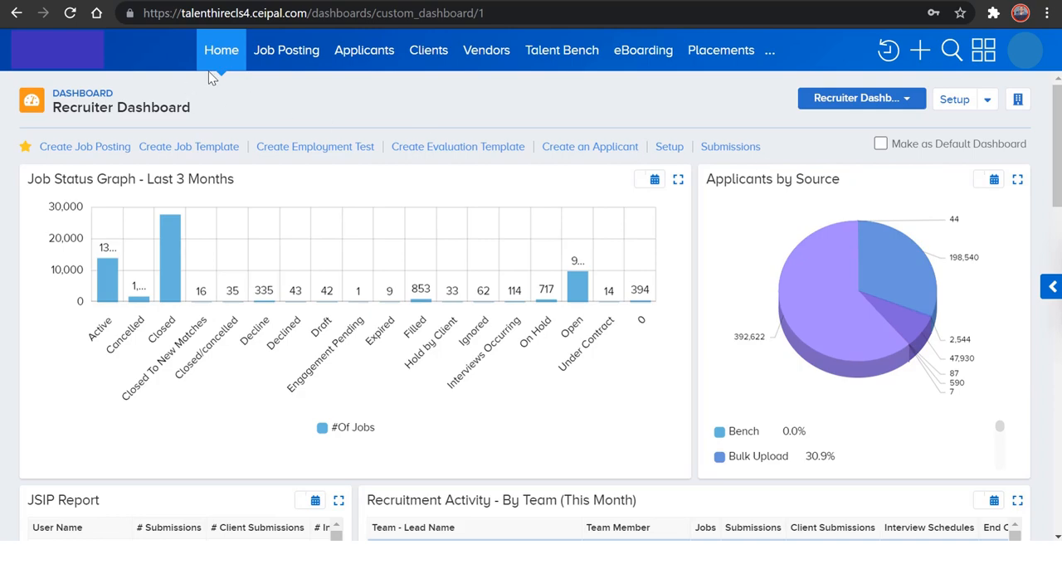
Step: Navigate from the recruiter dashboard to the Applicants All Profiles list
left_click(364, 50)
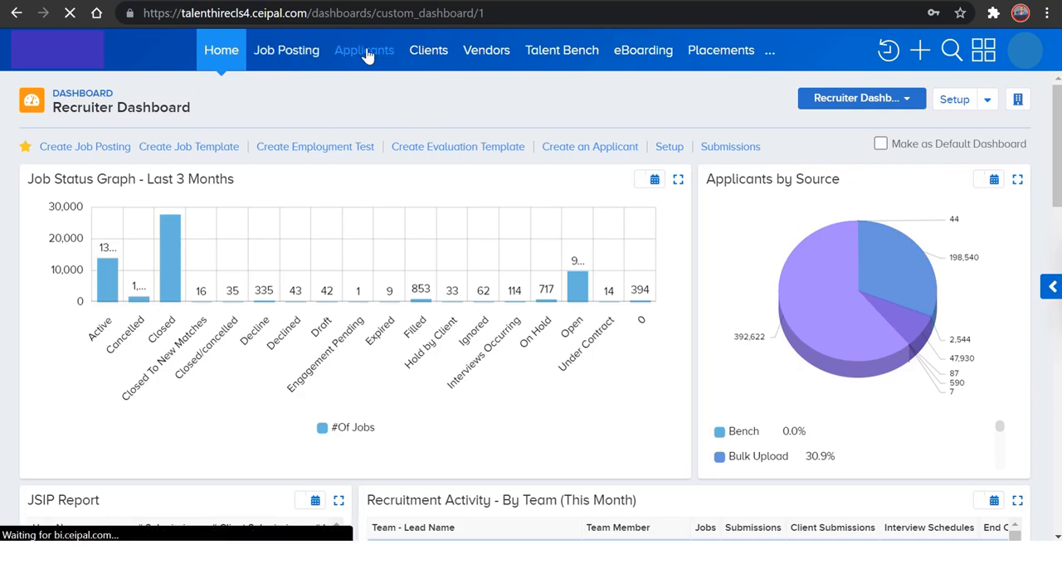
left_click(363, 50)
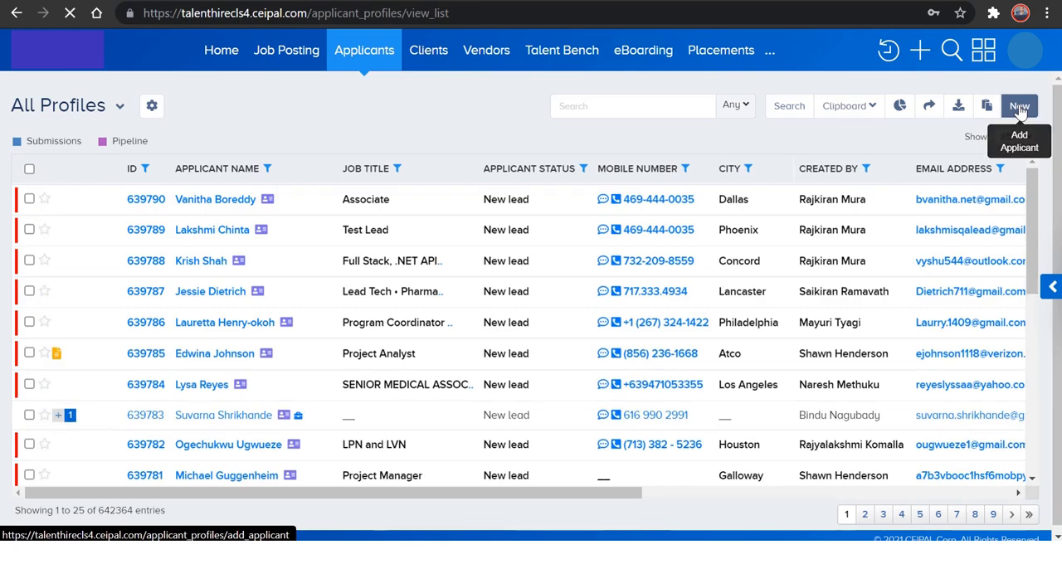
Step: Start a new applicant from the New (Add Applicant) button on the profiles list
left_click(1019, 106)
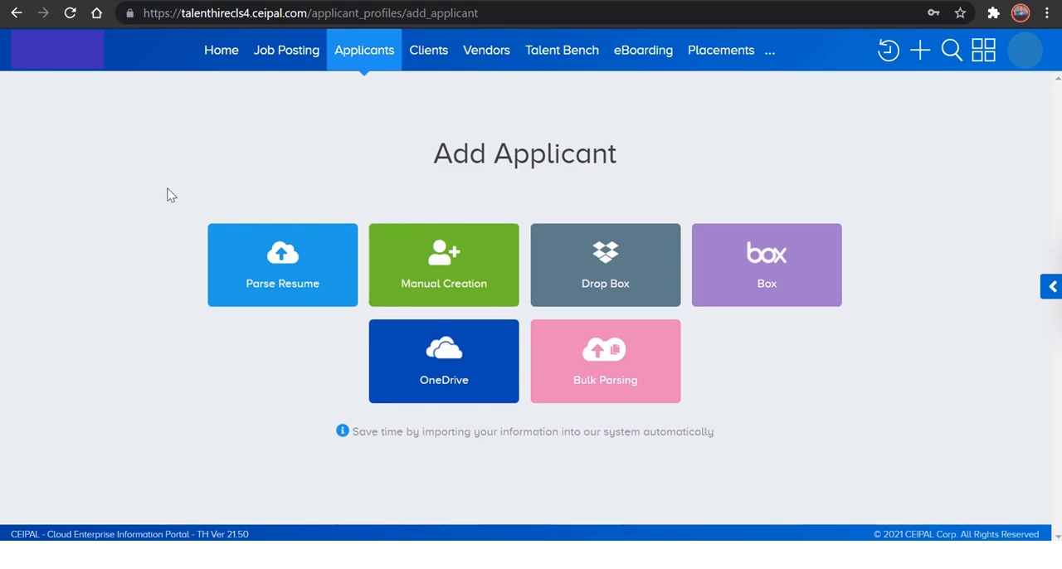
mouse_move(283, 176)
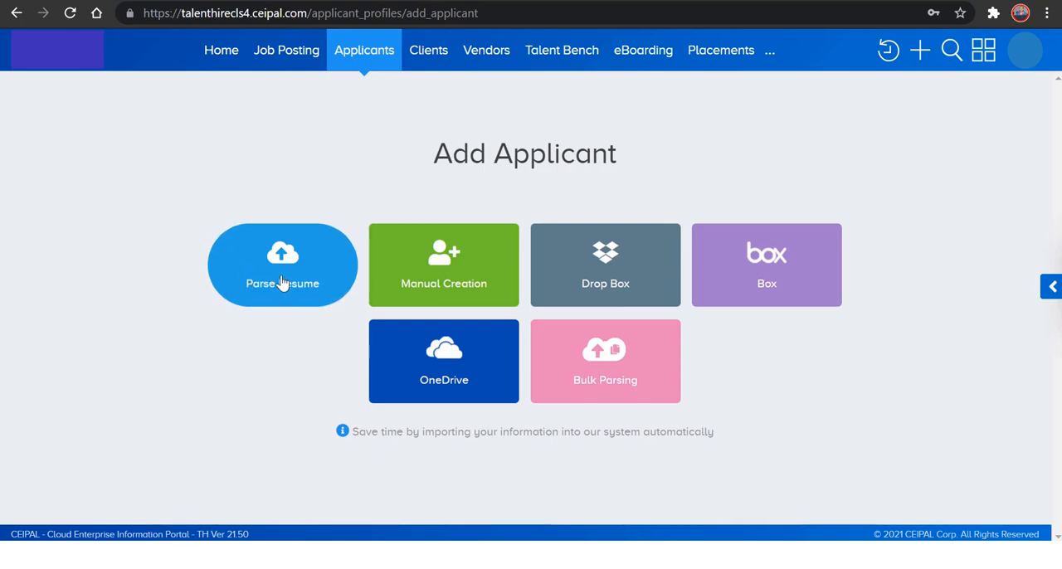
Step: Parse Resume.docx into the new applicant record, confirming with Yes
left_click(282, 265)
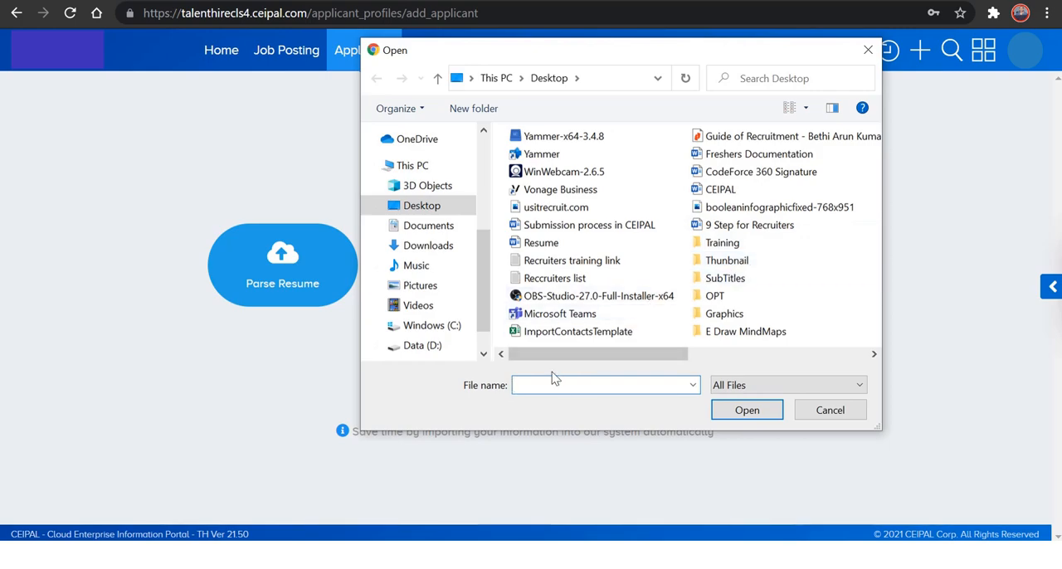
type("res")
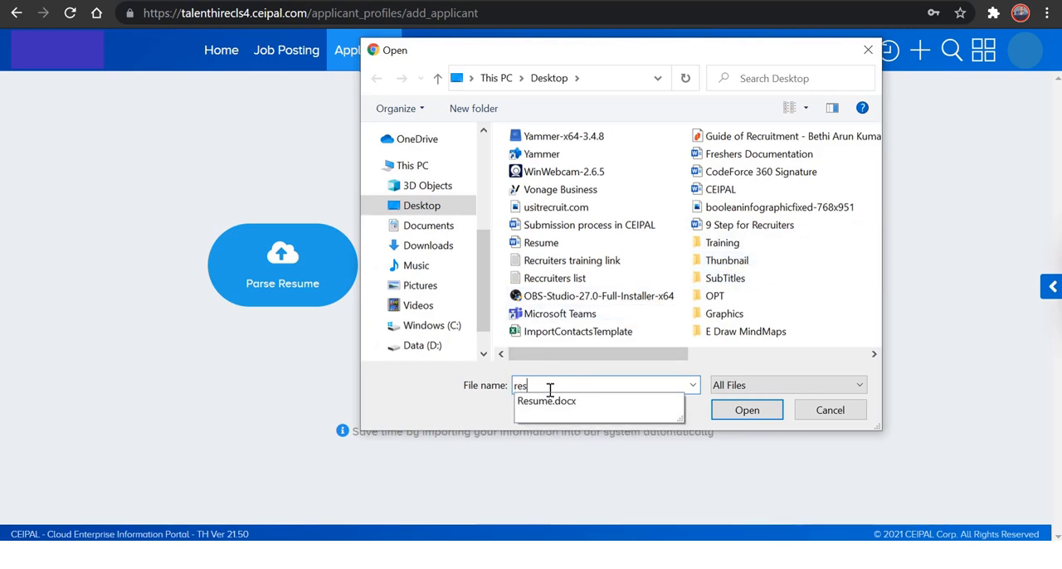
left_click(746, 409)
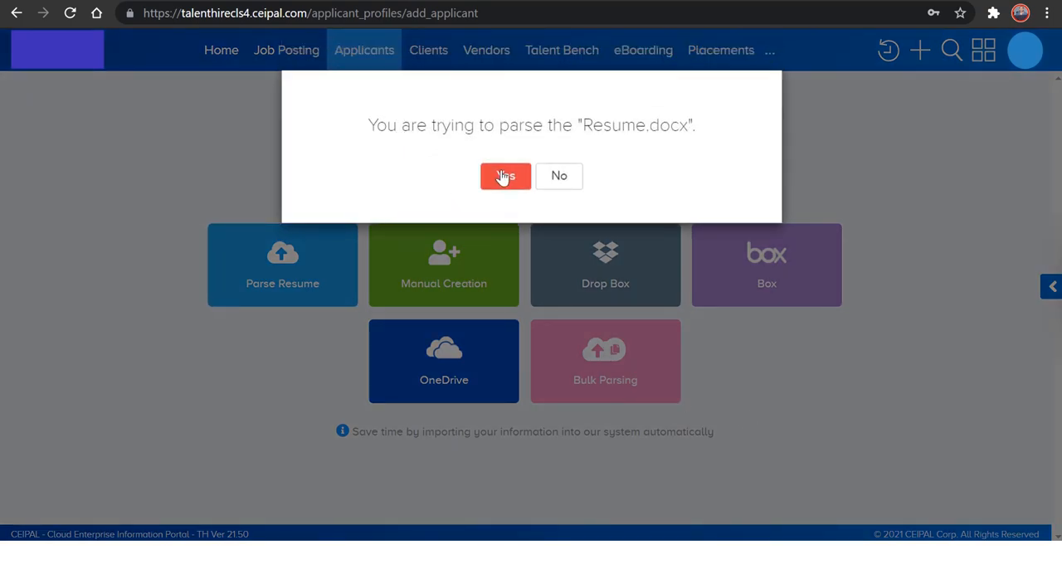
left_click(504, 175)
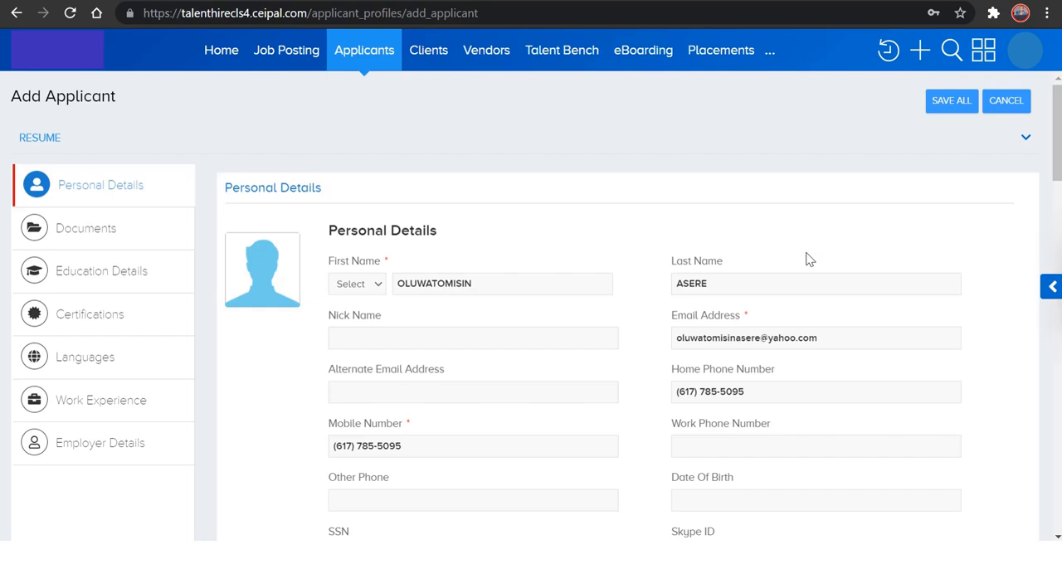
mouse_move(644, 320)
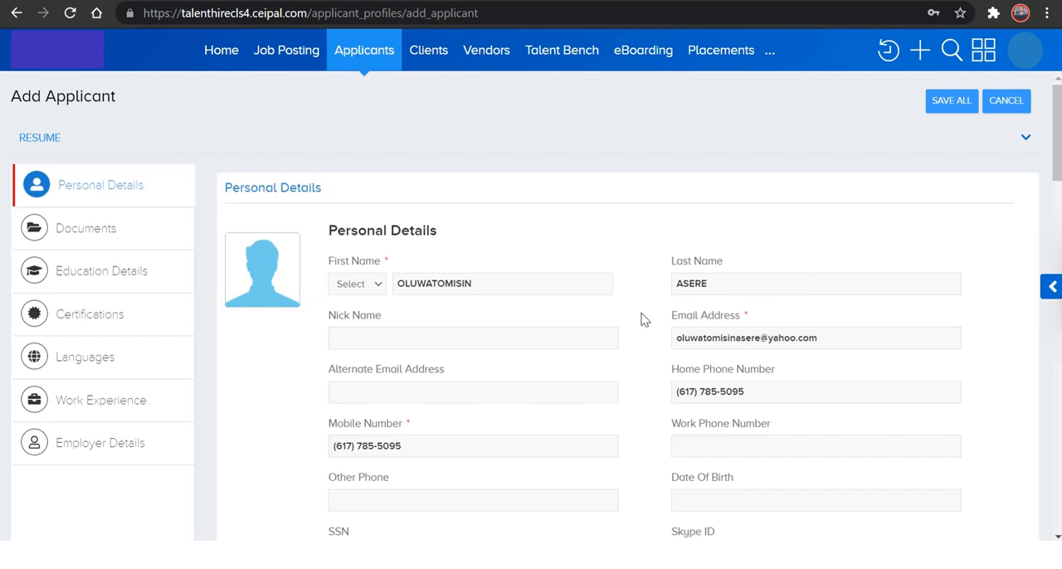
Step: Set the applicant's Source to Dice and choose a Tax Terms option
scroll("down", 3)
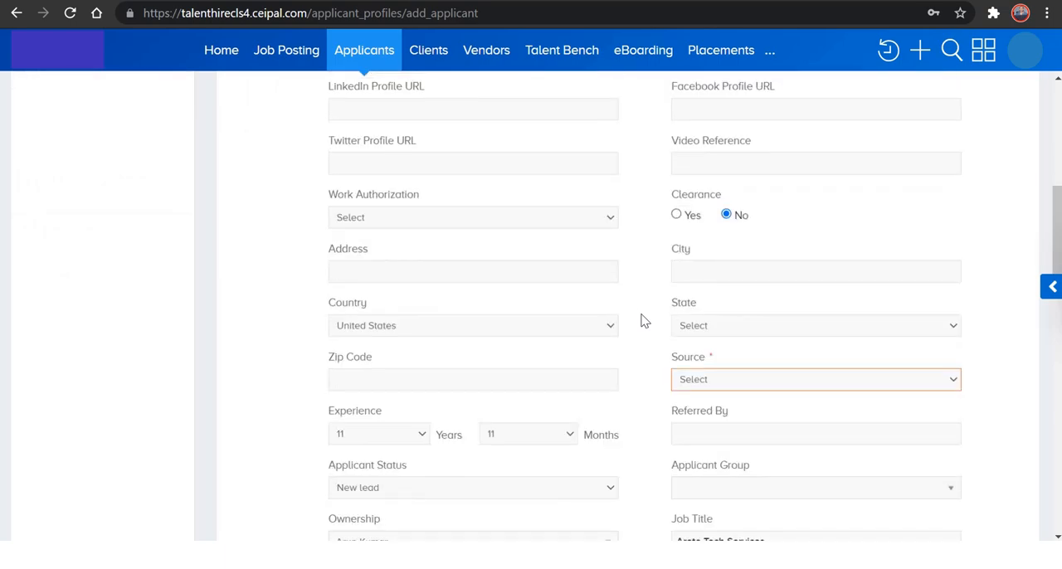
scroll("down", 3)
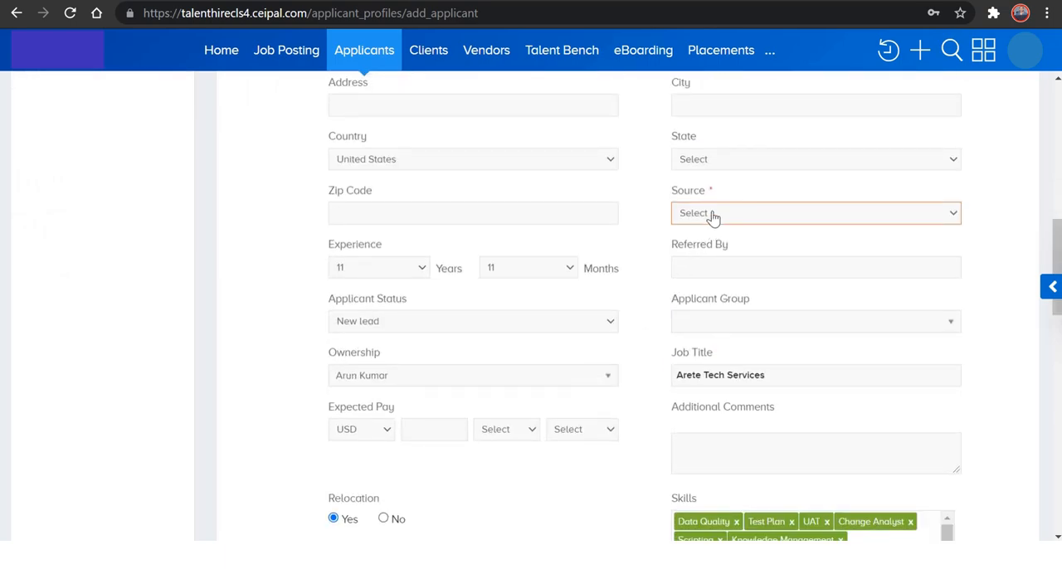
left_click(815, 213)
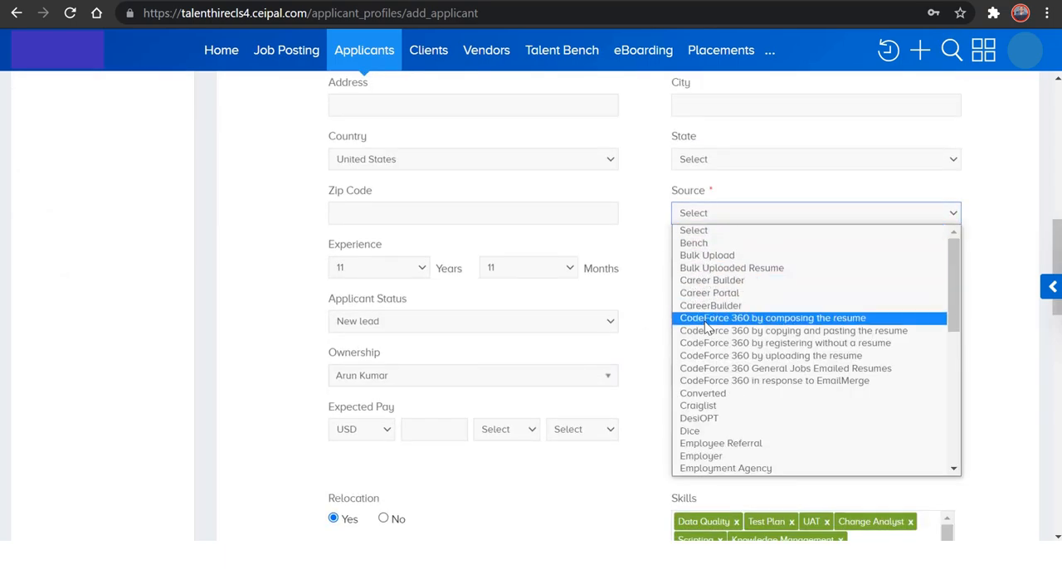
left_click(690, 432)
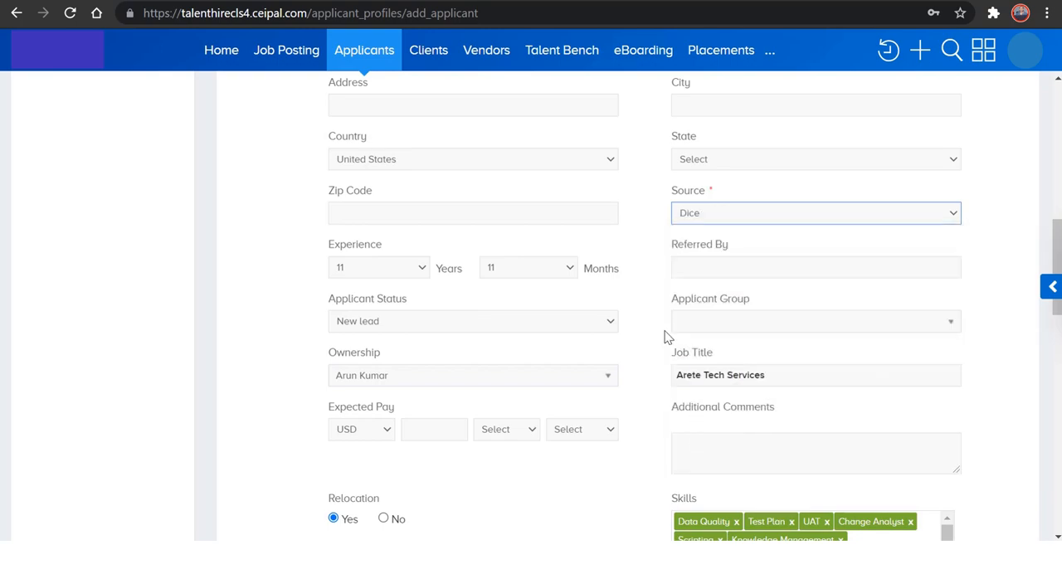
scroll("down", 3)
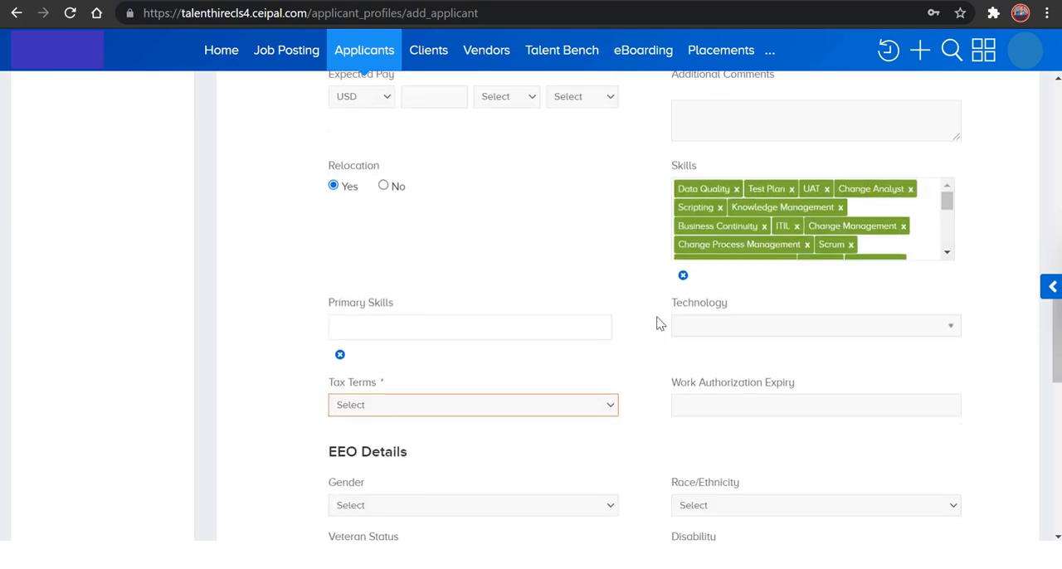
left_click(473, 405)
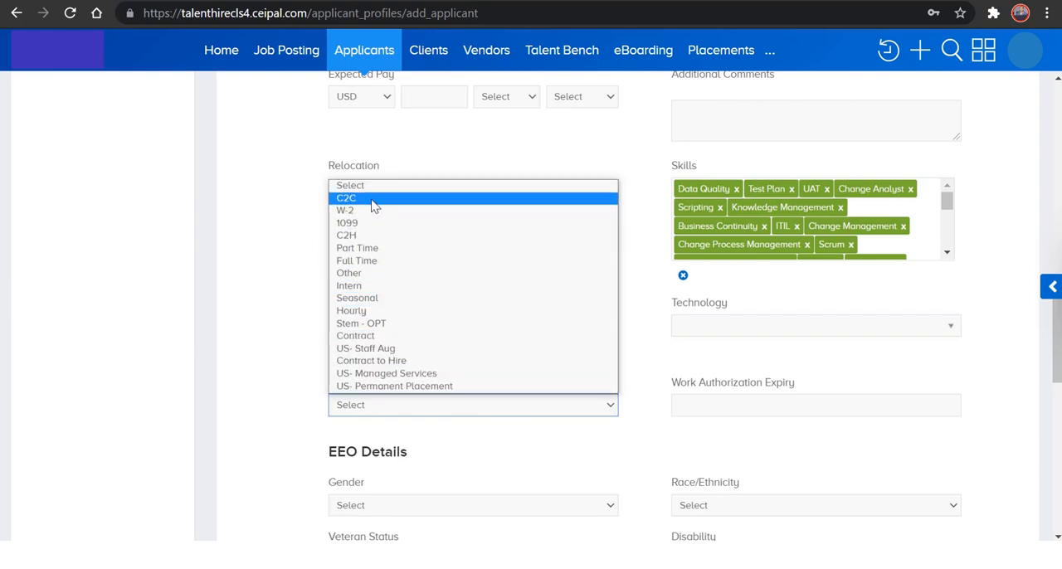
left_click(345, 198)
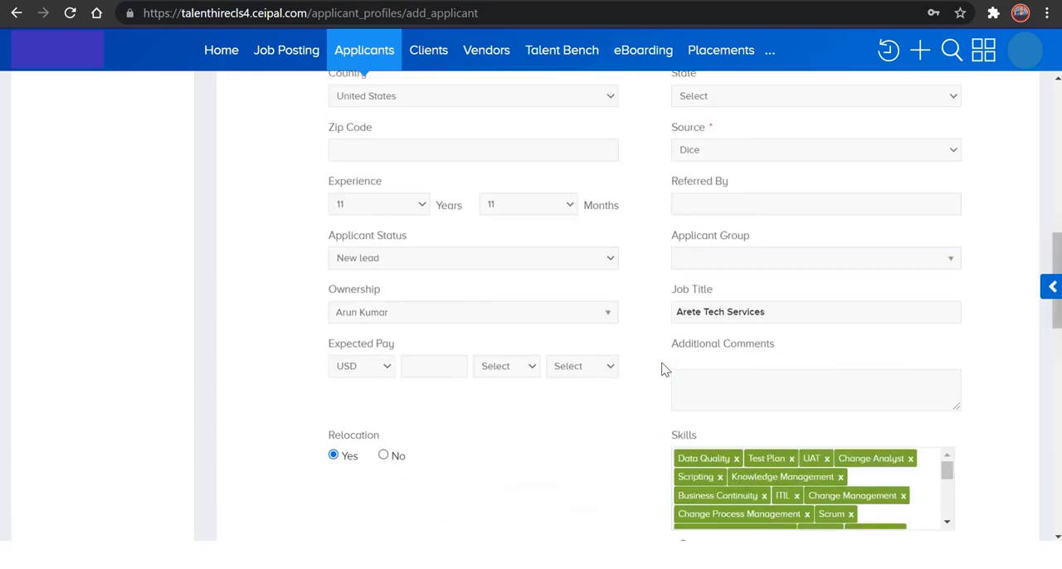
scroll("up", 3)
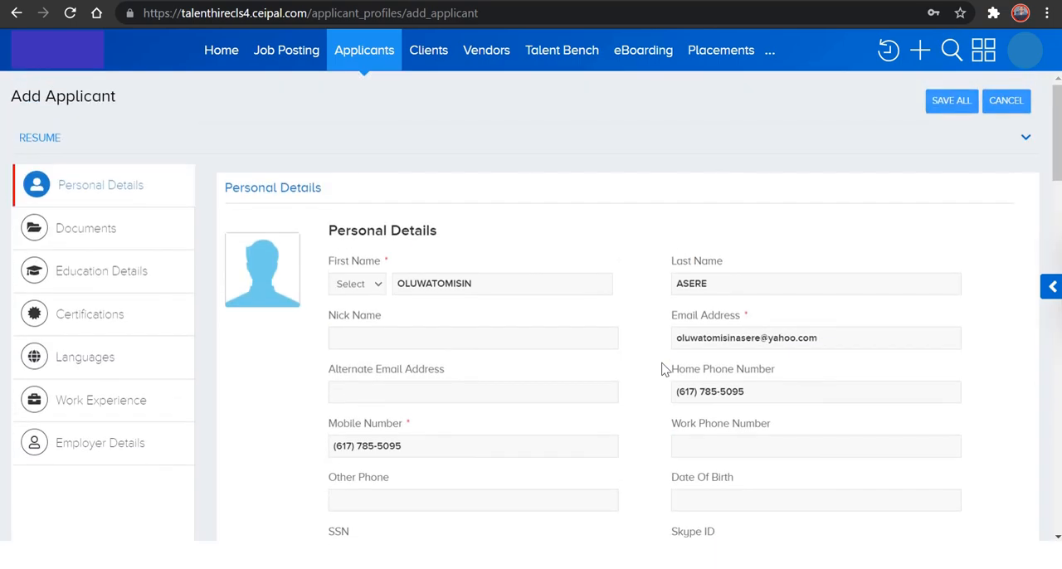
mouse_move(856, 222)
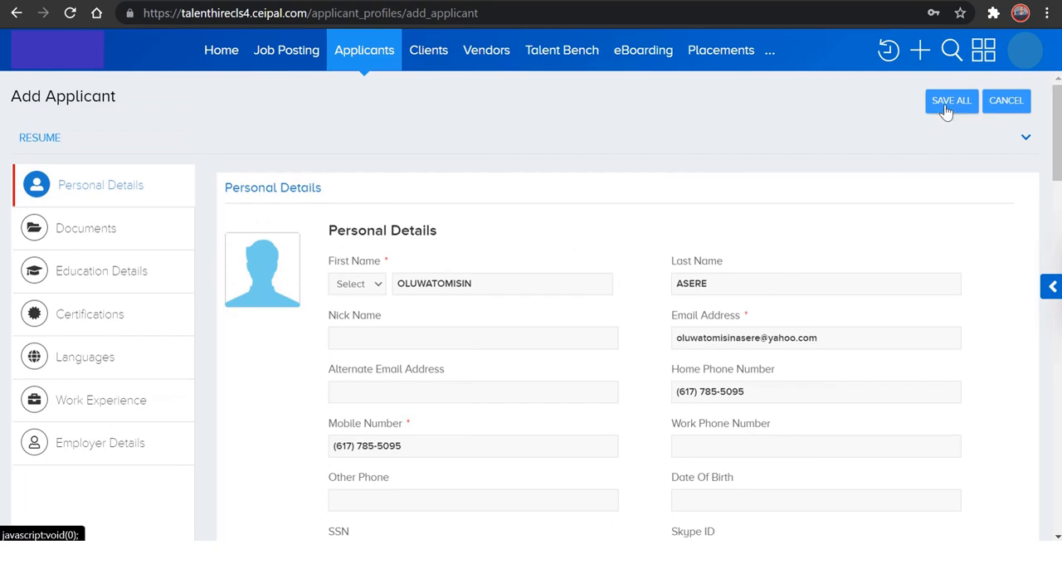
Step: Save All on the new applicant so the profile snapshot page loads
left_click(950, 101)
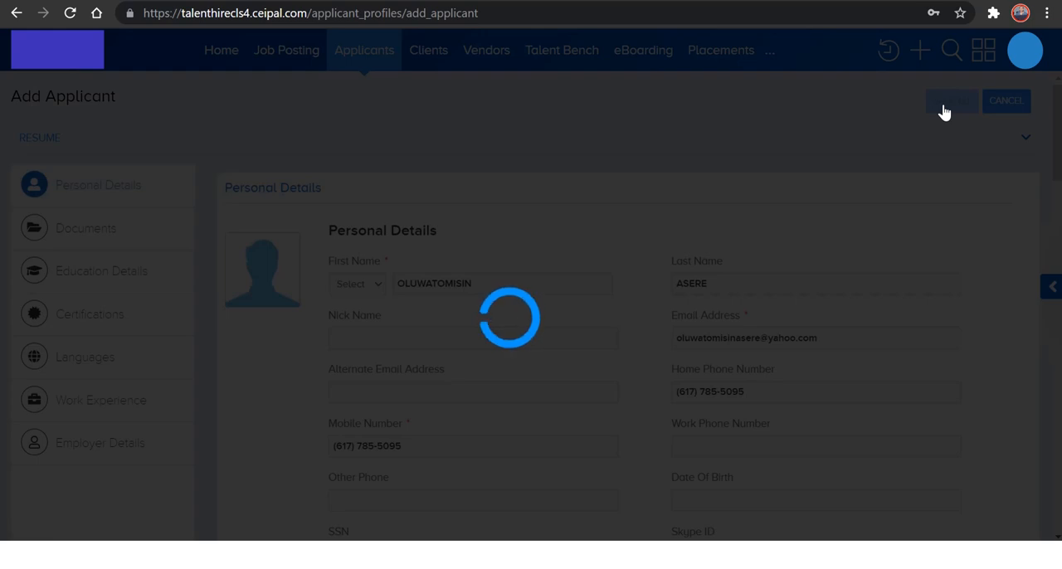
left_click(951, 102)
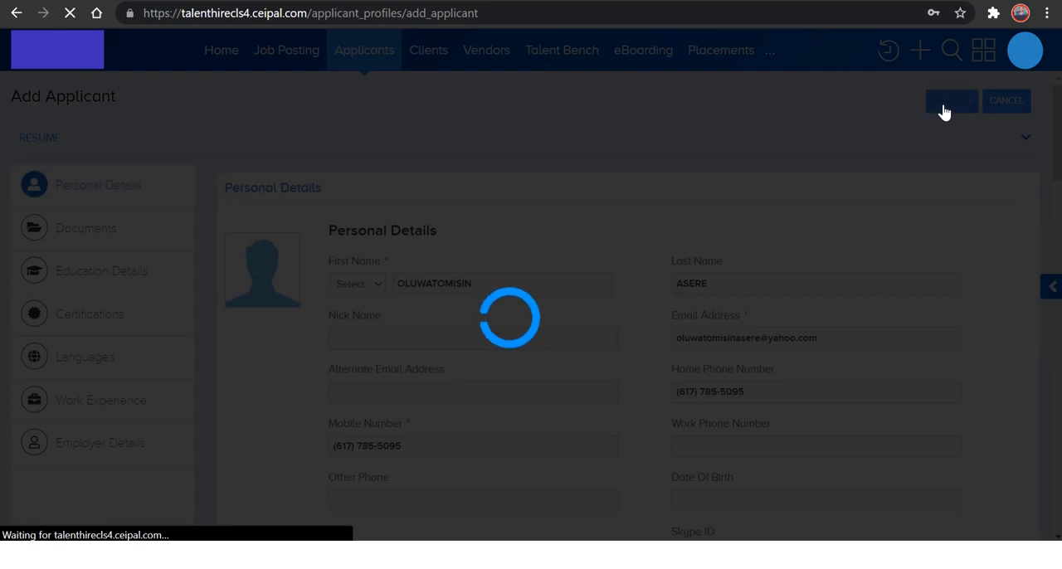
left_click(949, 102)
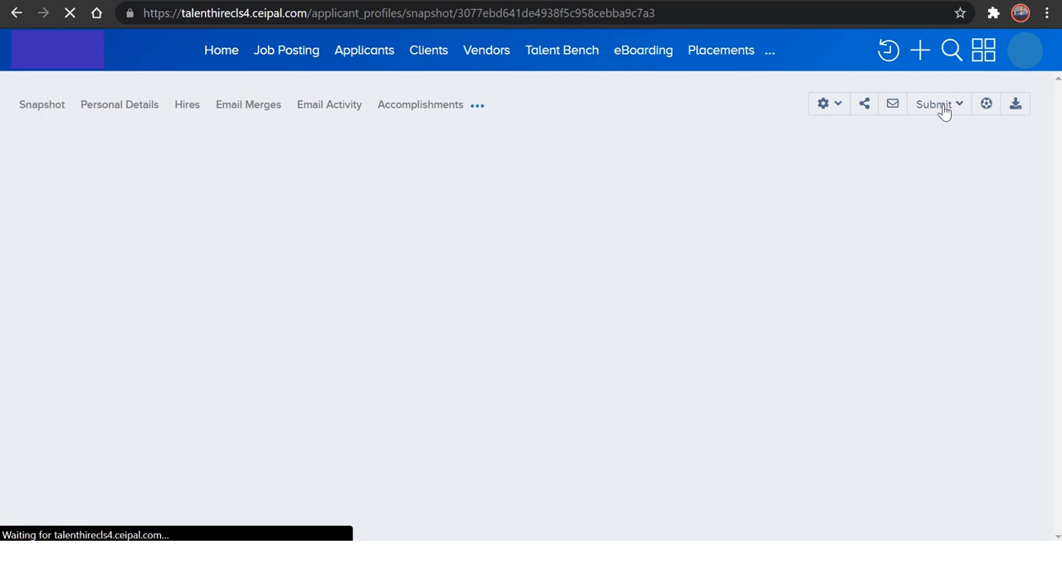